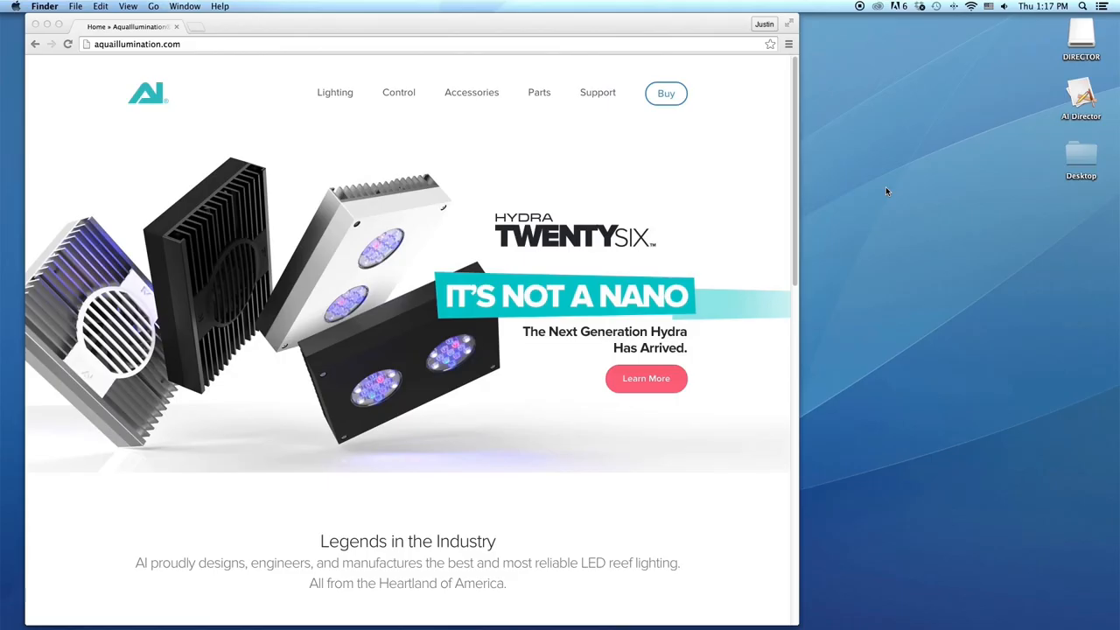
# Step: Enter the Prime's local address prime-d897600100d2.local in Chrome's address bar
pyautogui.click(971, 6)
pyautogui.write('prime-d')
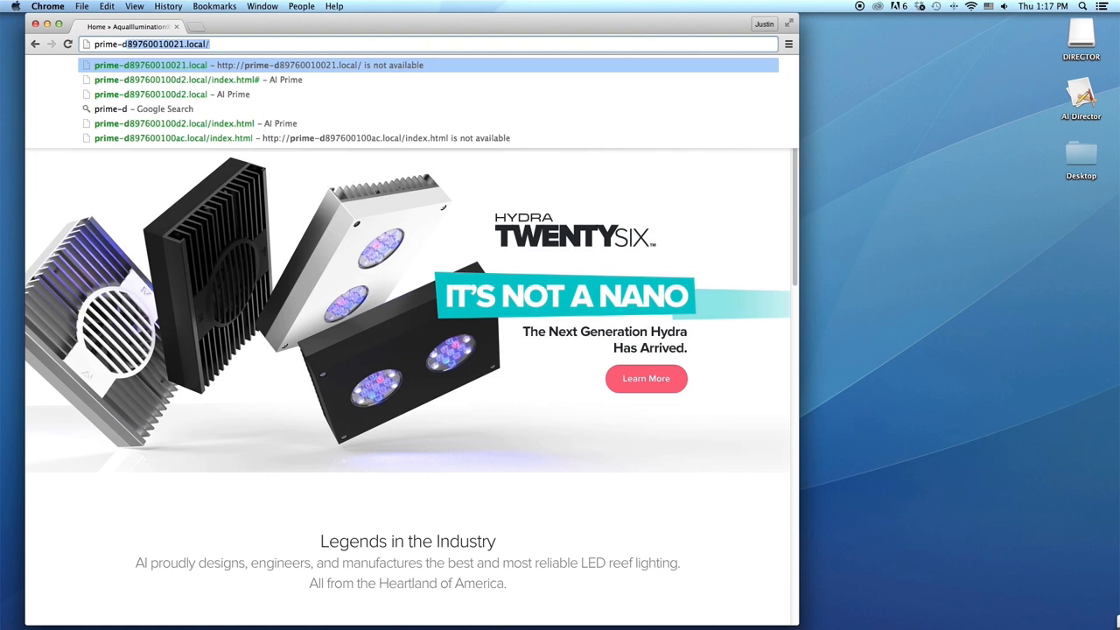
pyautogui.write('897600100d2.local/index.html')
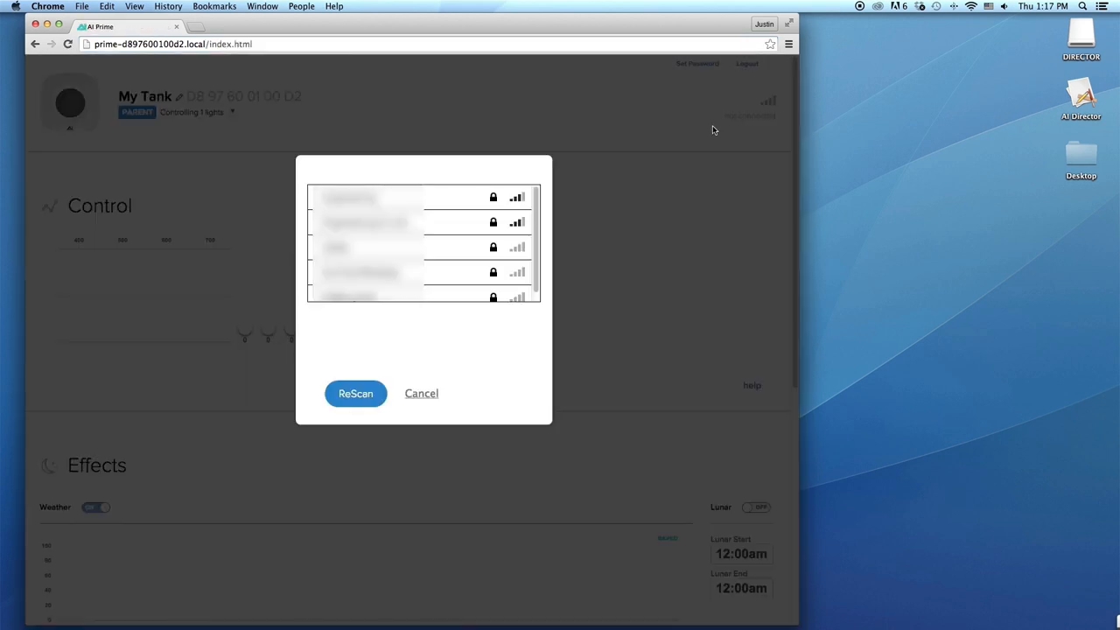
# Step: Join the home Wi-Fi network with its password
pyautogui.click(407, 222)
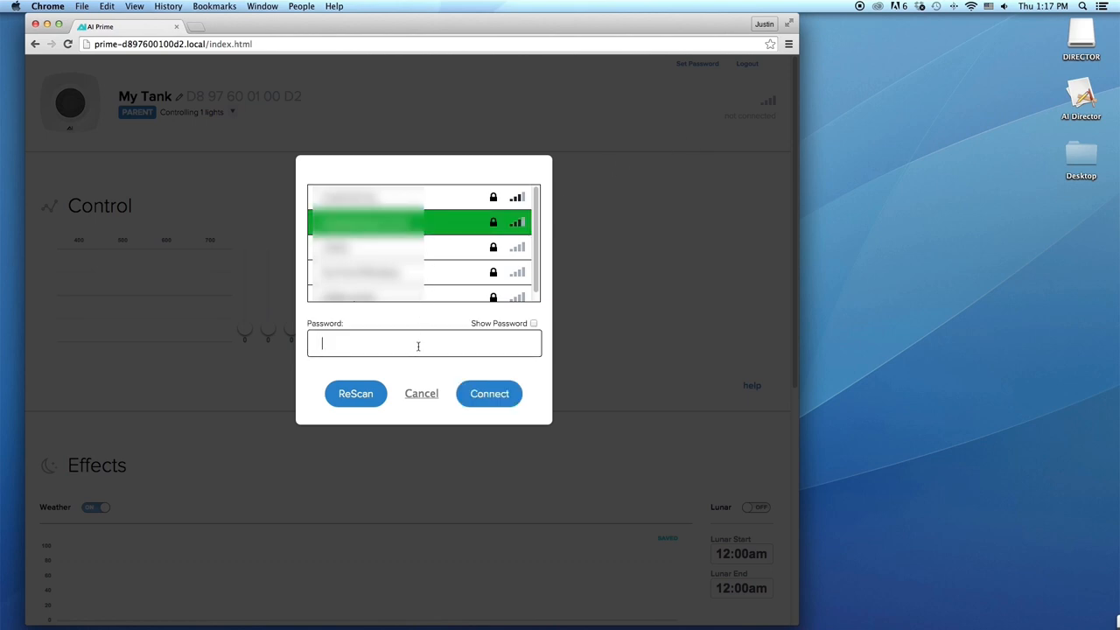
pyautogui.write('••••')
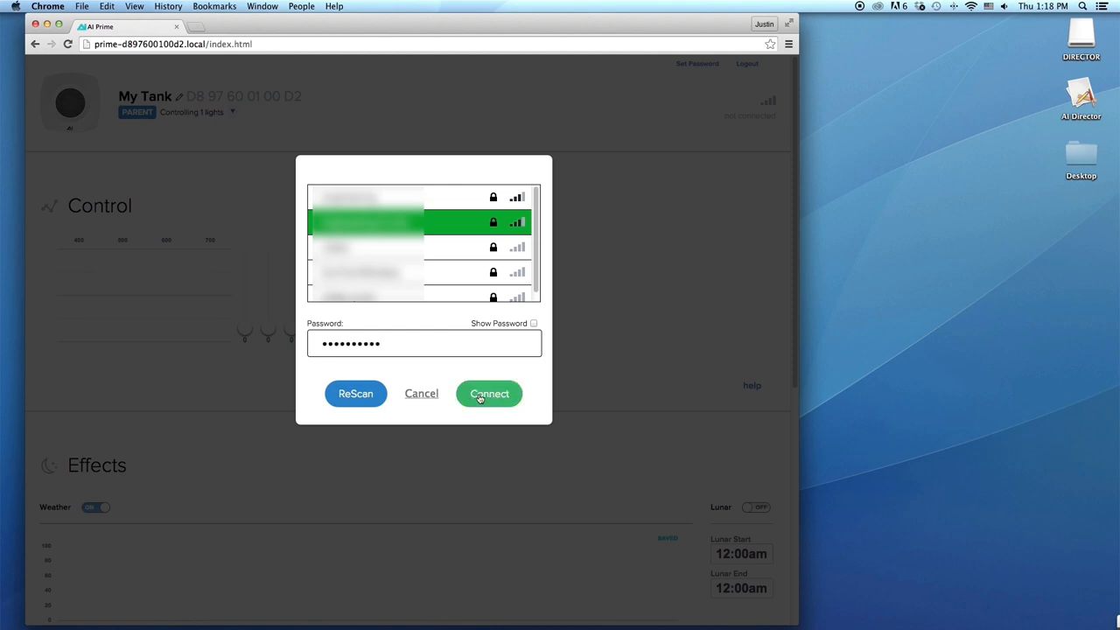
pyautogui.click(489, 393)
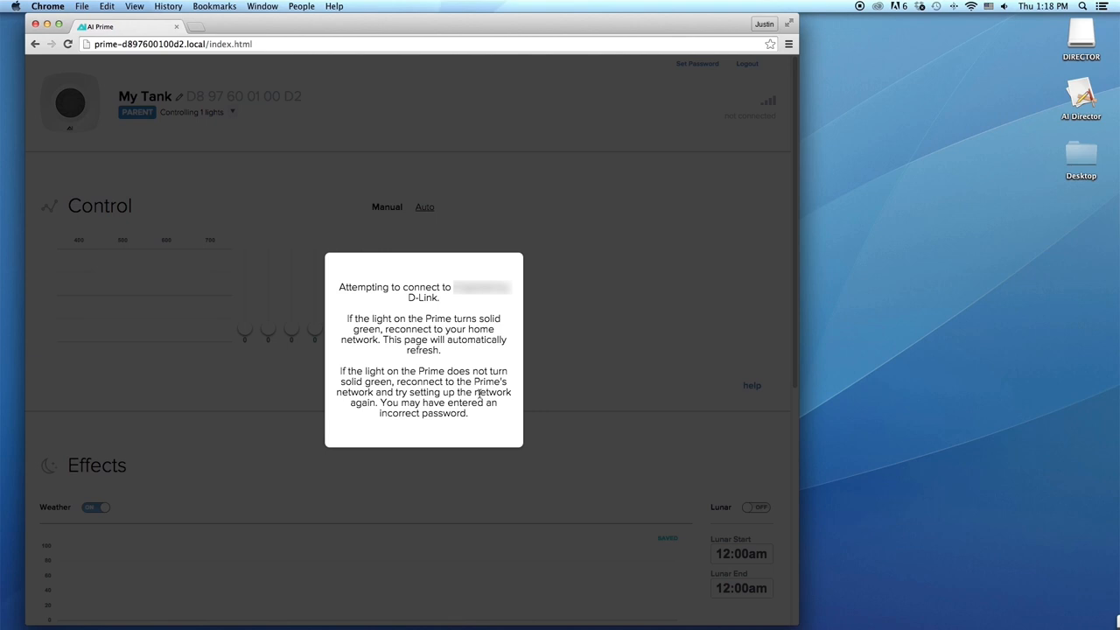
# Step: Dismiss the 'Attempting to connect' message
pyautogui.click(969, 7)
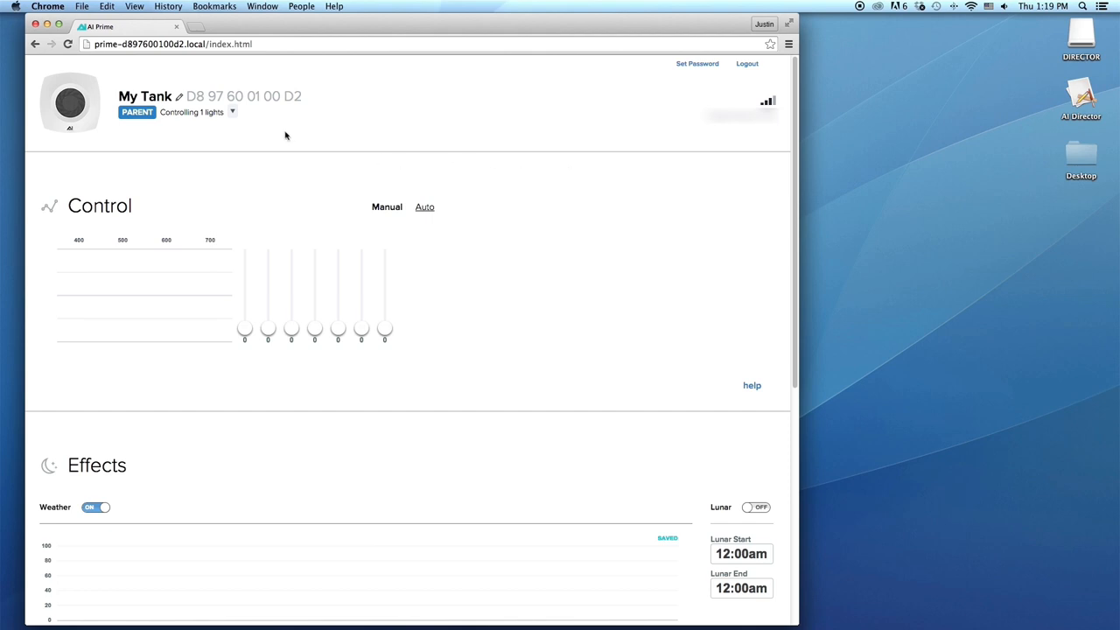
# Step: Connect Prime D897600100C4 to the parent, confirm, and close the Prime list
pyautogui.click(232, 112)
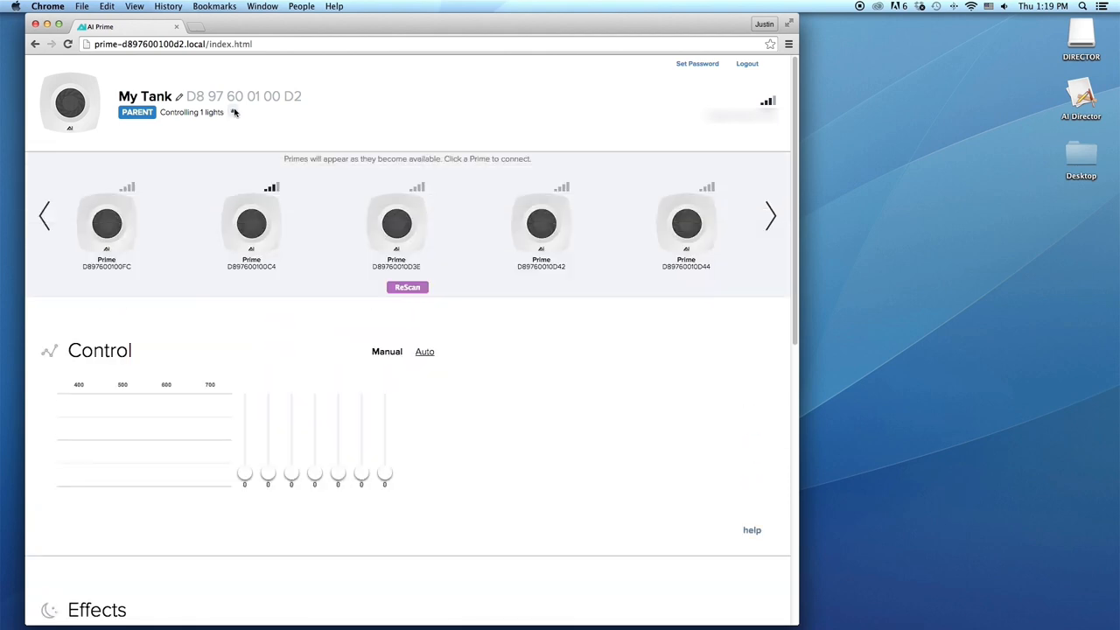
pyautogui.click(251, 223)
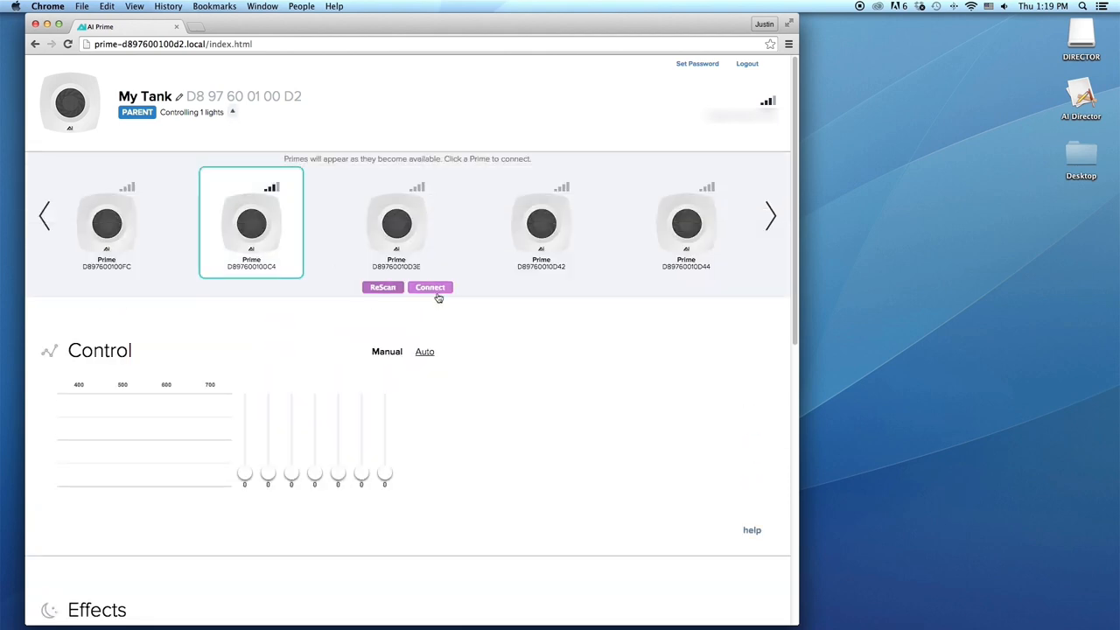
pyautogui.click(430, 287)
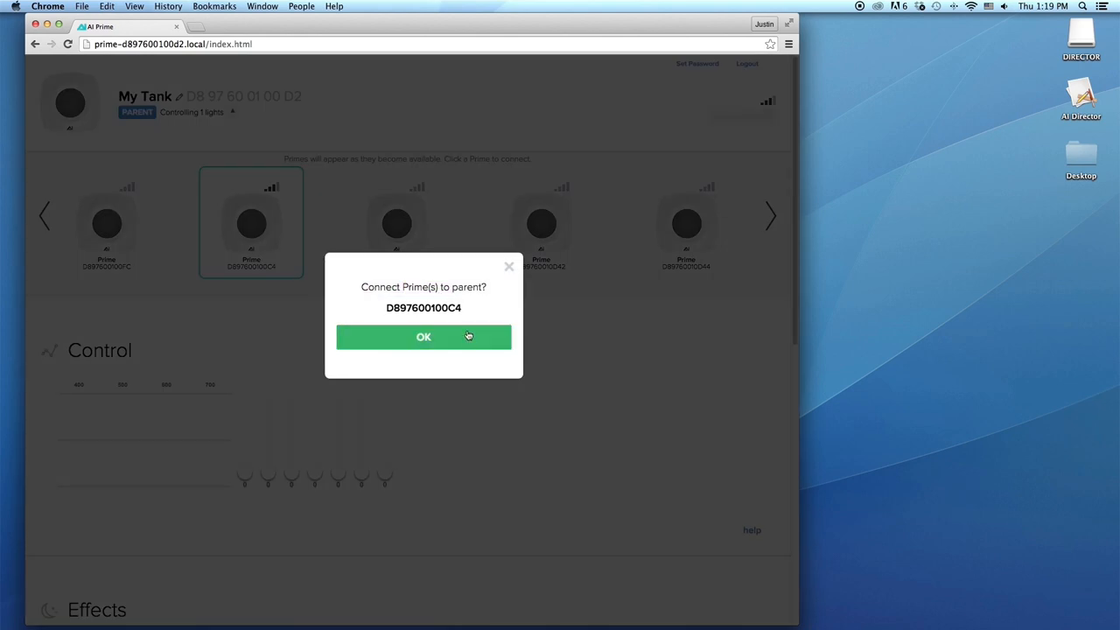
pyautogui.click(423, 337)
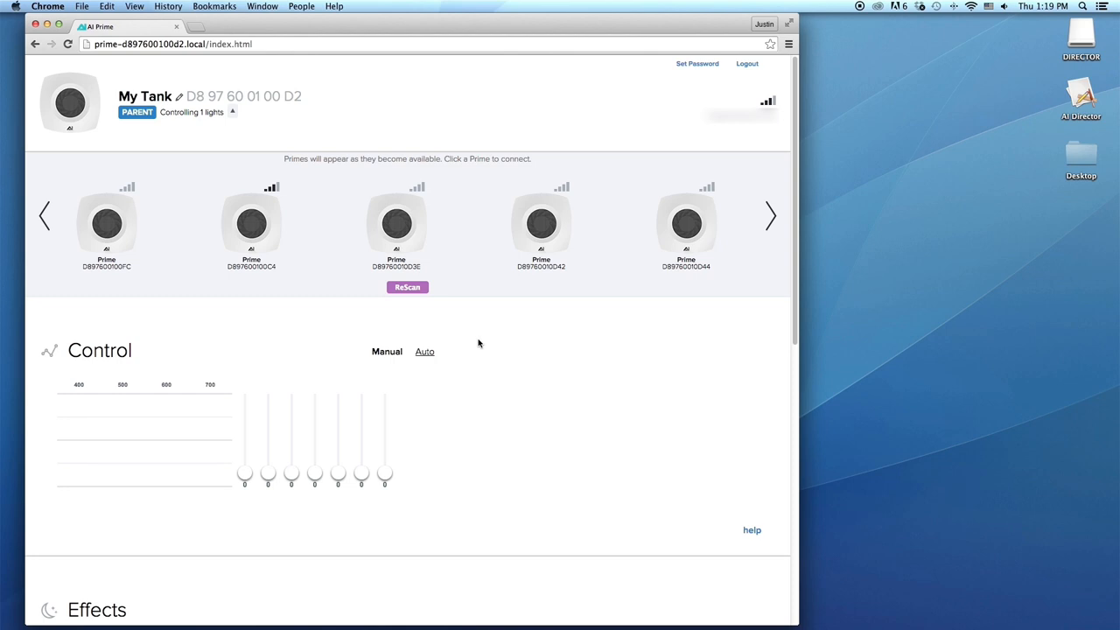
pyautogui.click(251, 223)
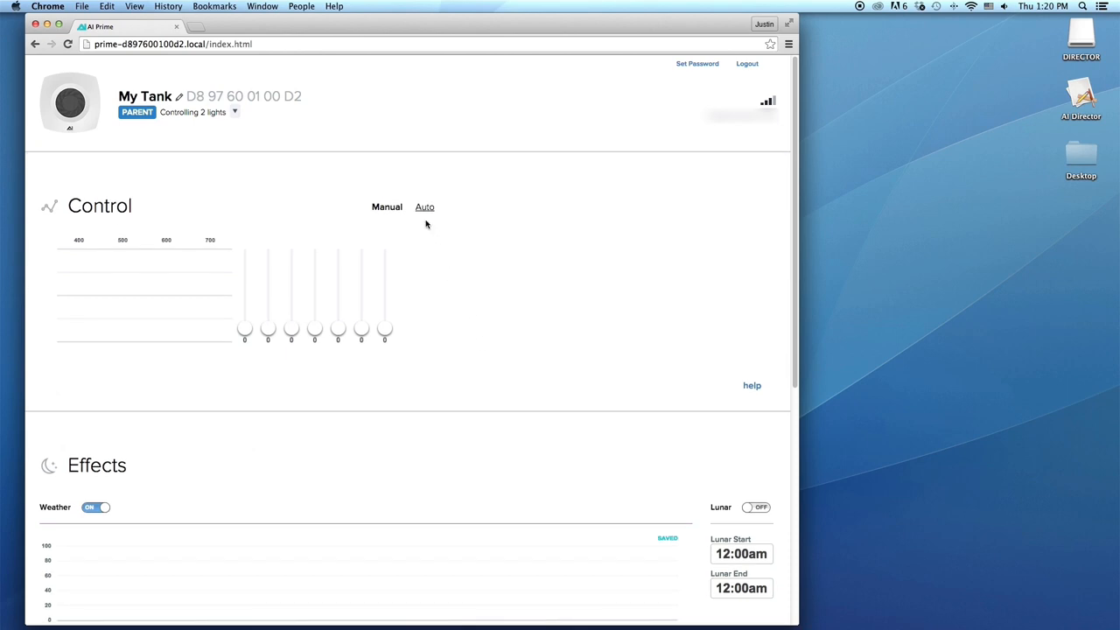
# Step: Switch to Auto mode and raise the 8:10 AM point's channel intensity to 78
pyautogui.click(425, 206)
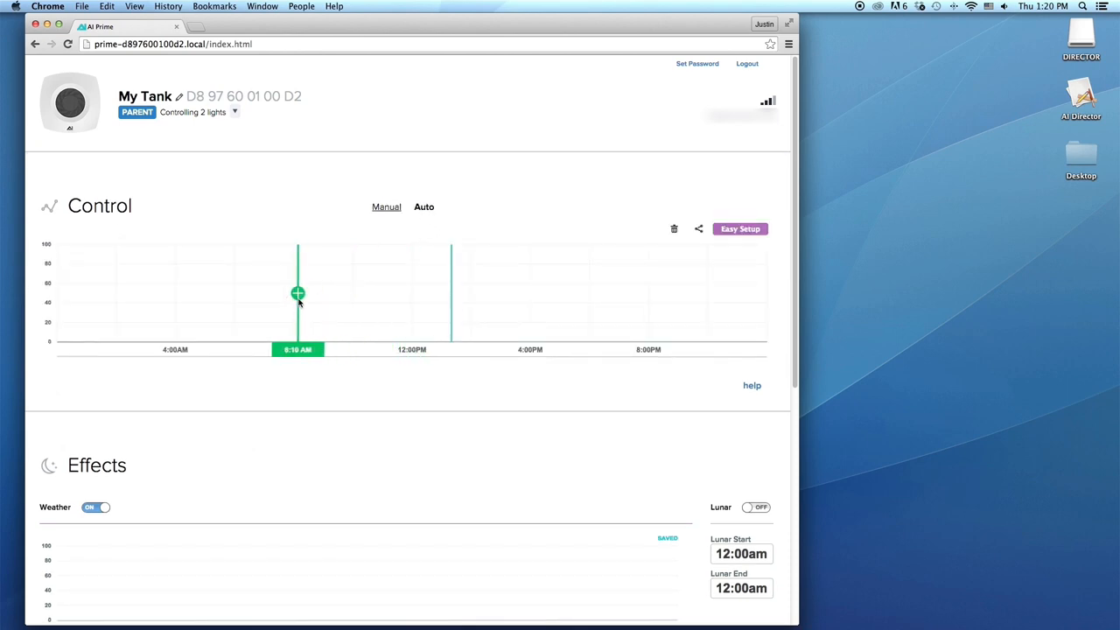
pyautogui.click(298, 293)
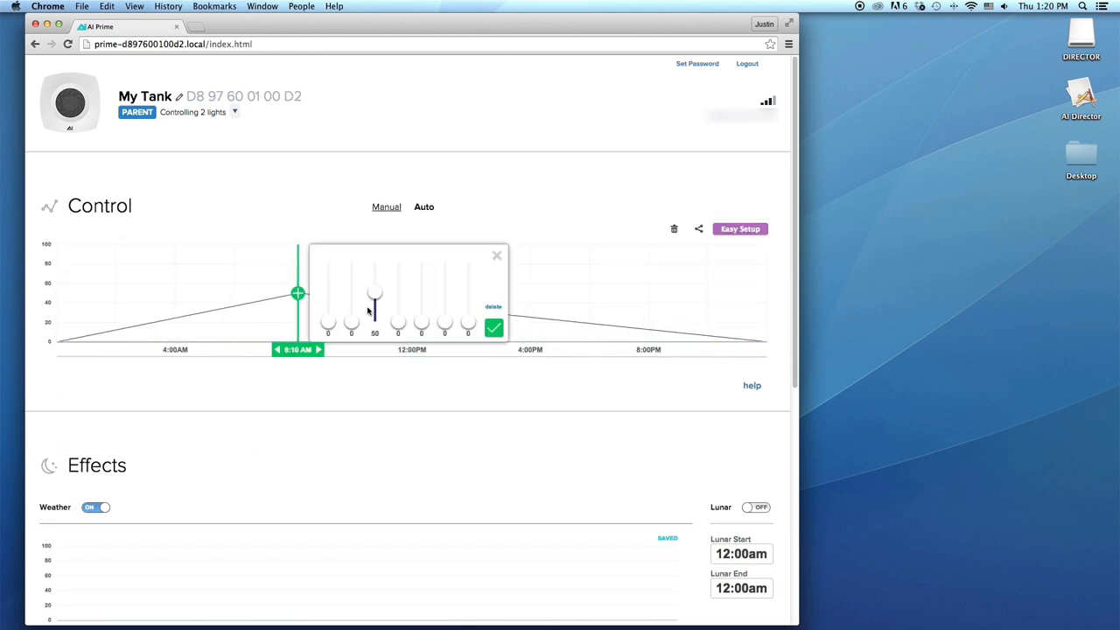
pyautogui.moveTo(398, 328); pyautogui.dragTo(398, 271)
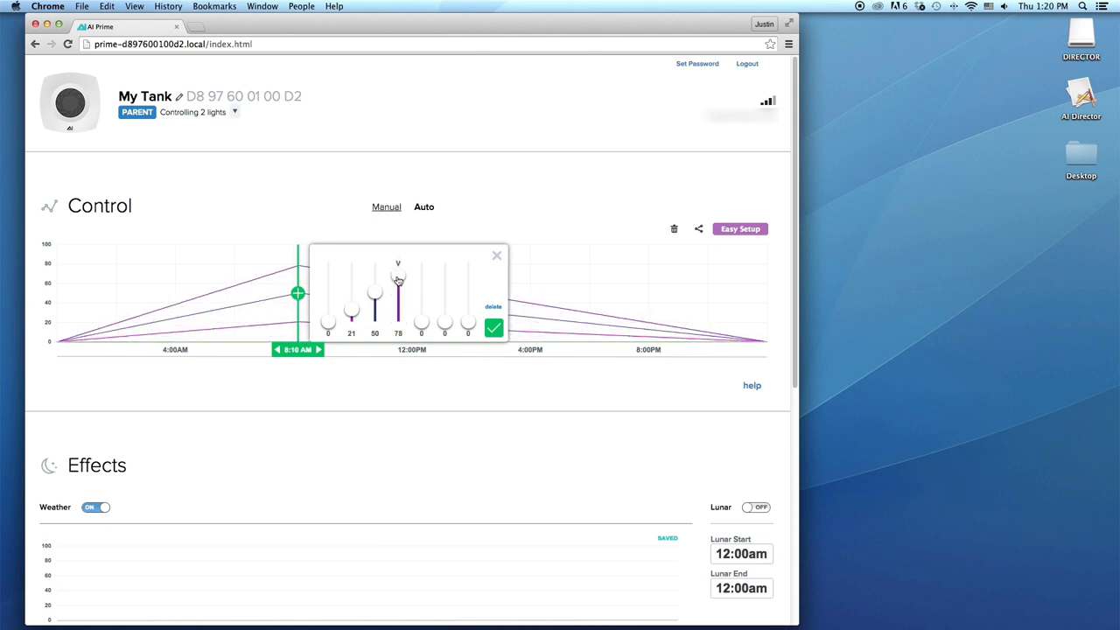